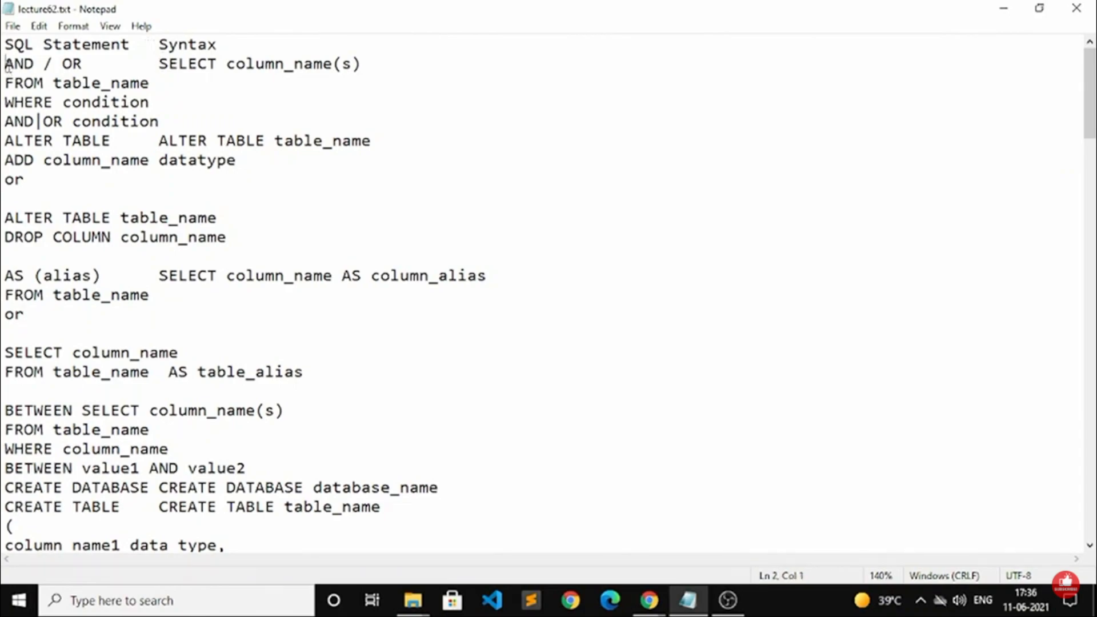
Add a blank line under the header and set the insertion point after 'AND / OR'.
key(Enter)
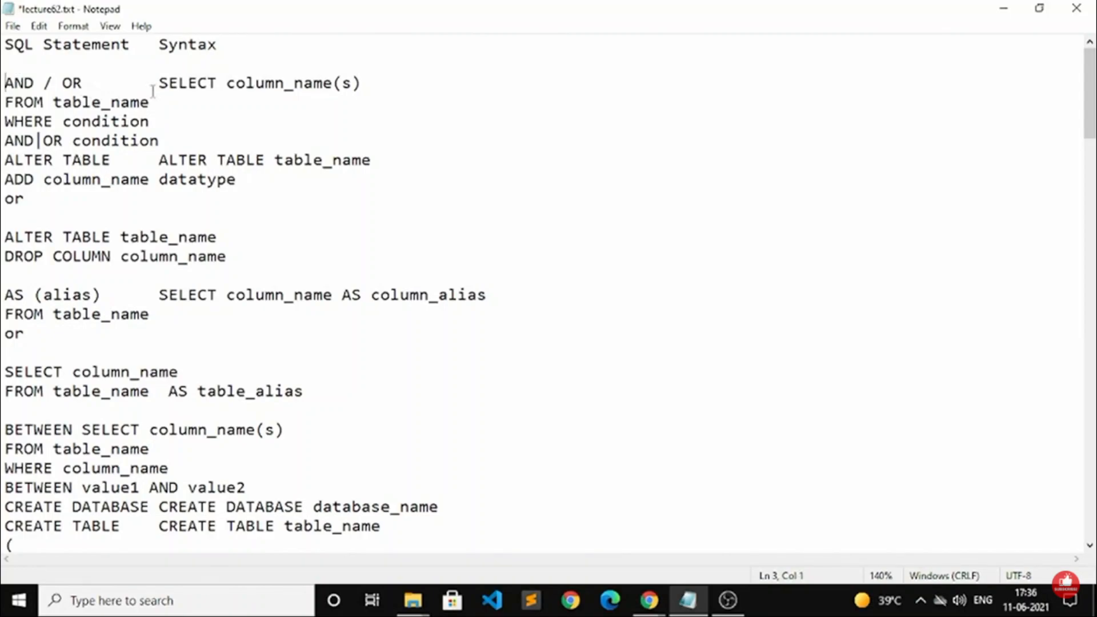
click(158, 84)
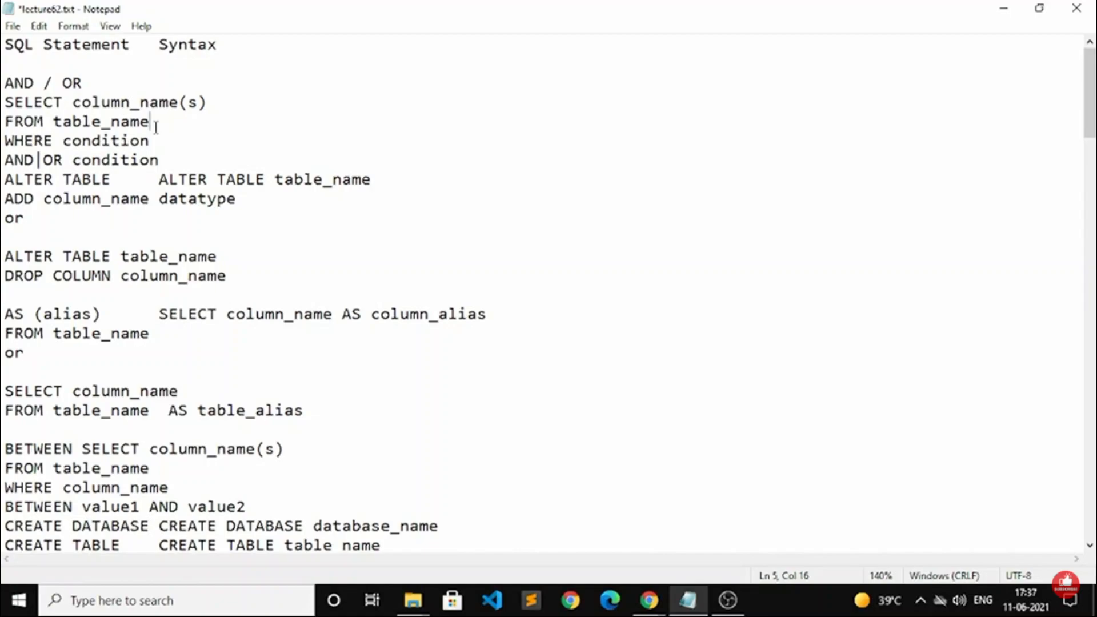
mouse_move(725, 301)
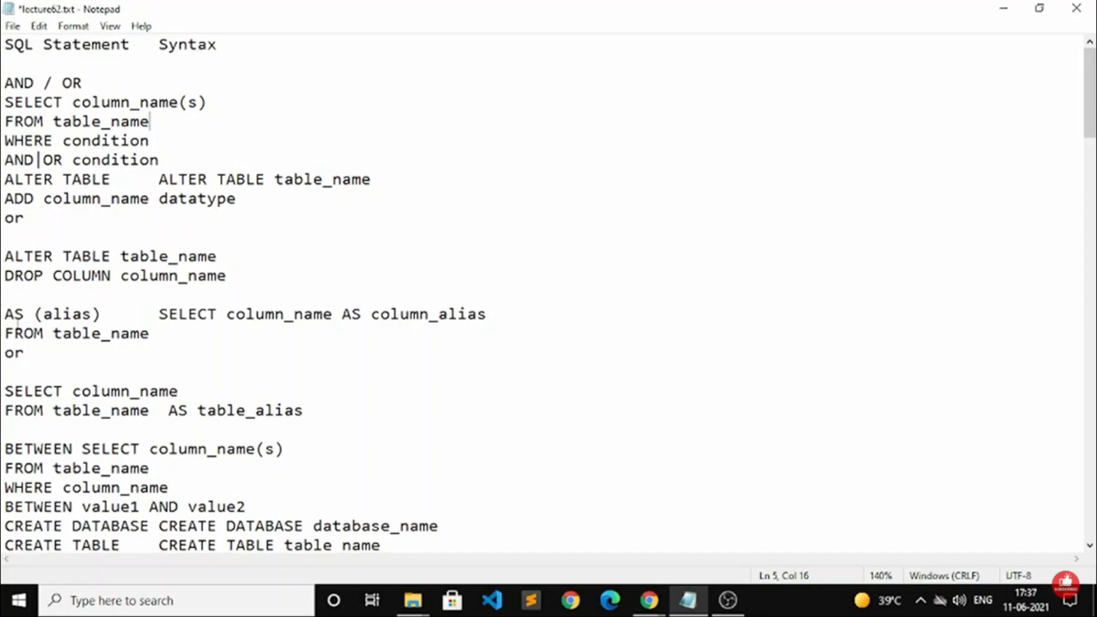
double_click(16, 313)
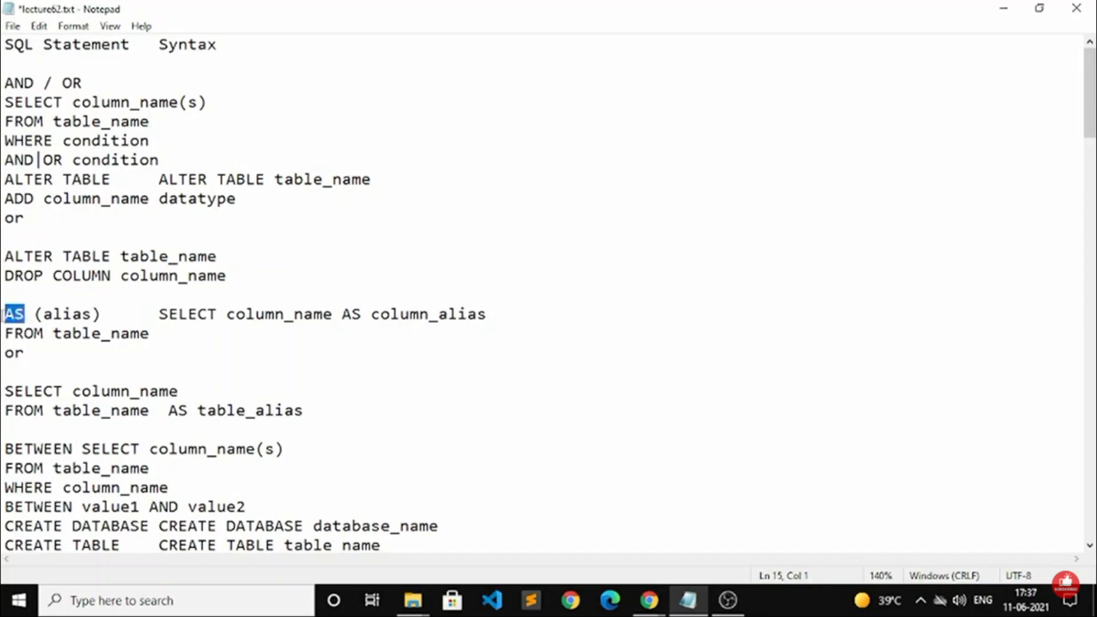
click(157, 315)
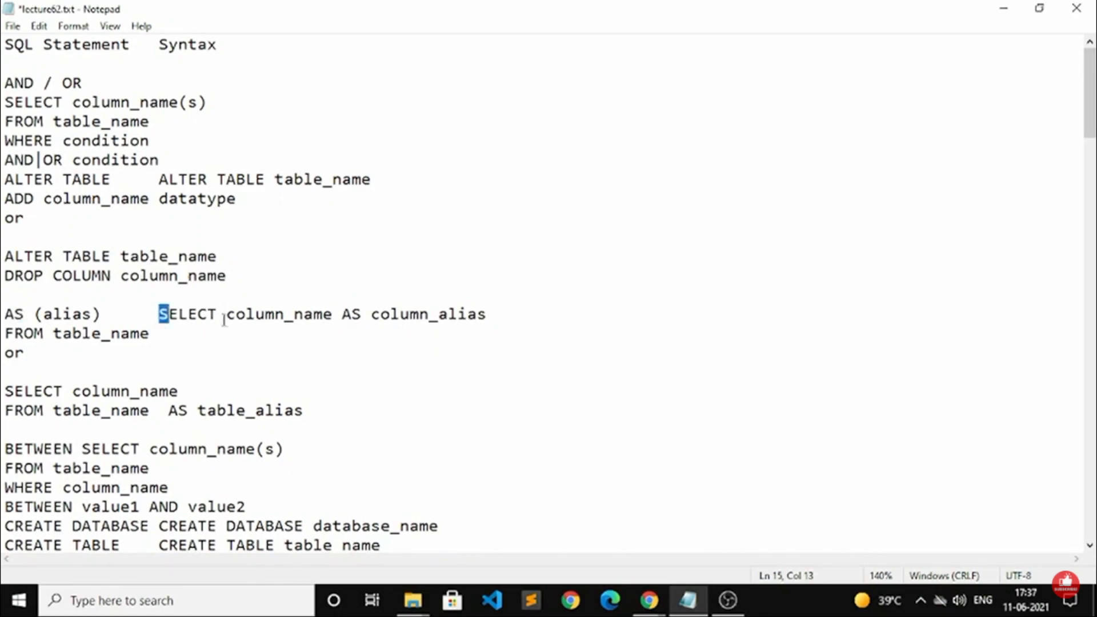
double_click(278, 314)
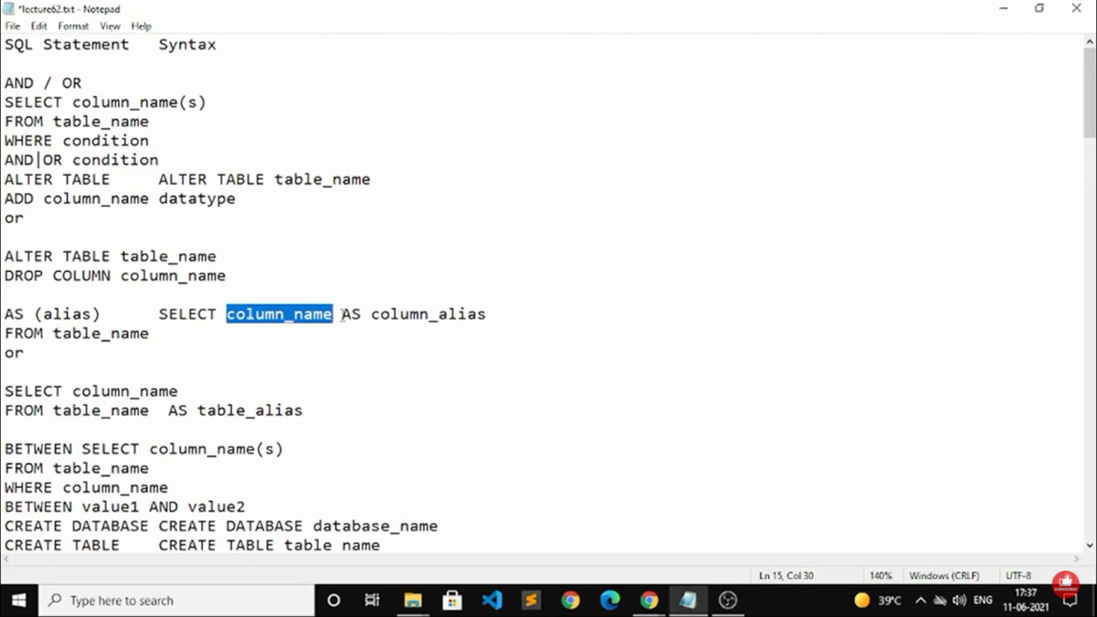
double_click(352, 314)
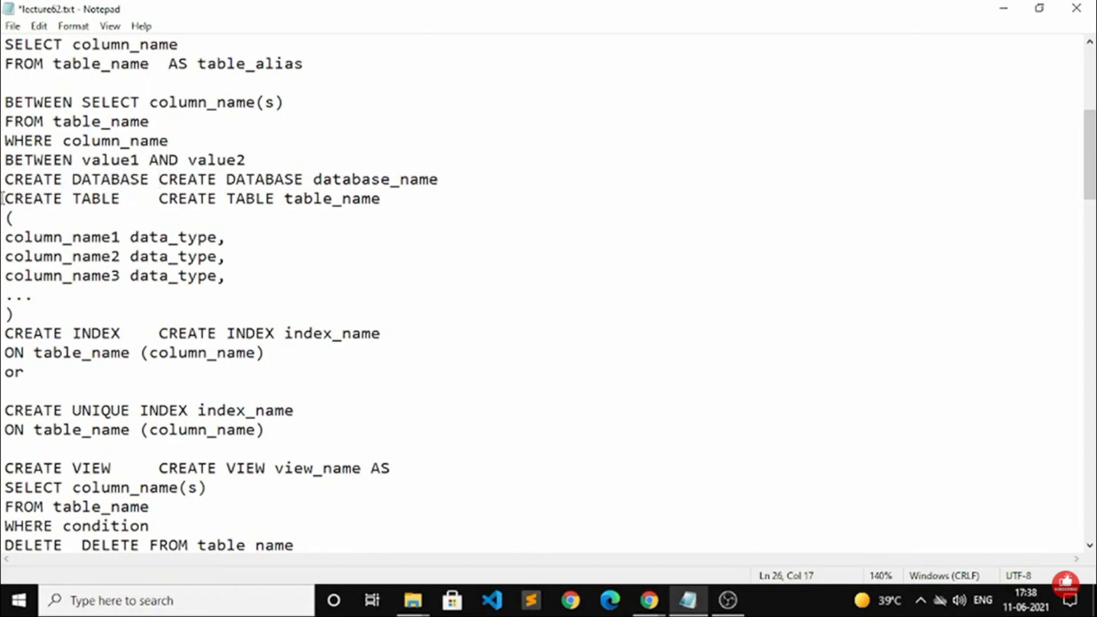
double_click(11, 199)
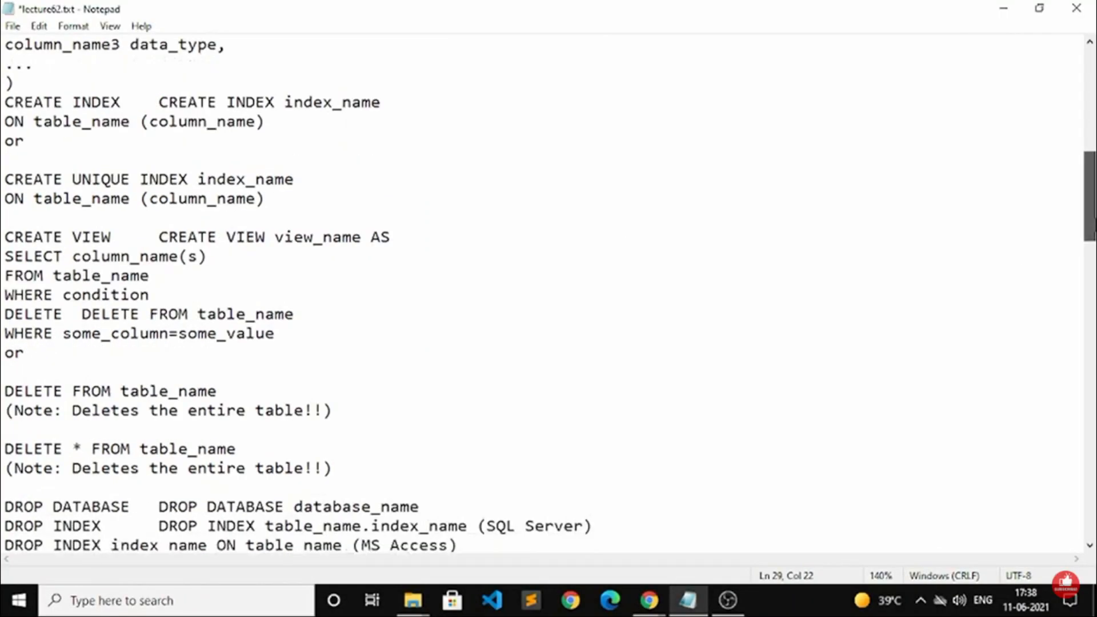
mouse_move(446, 145)
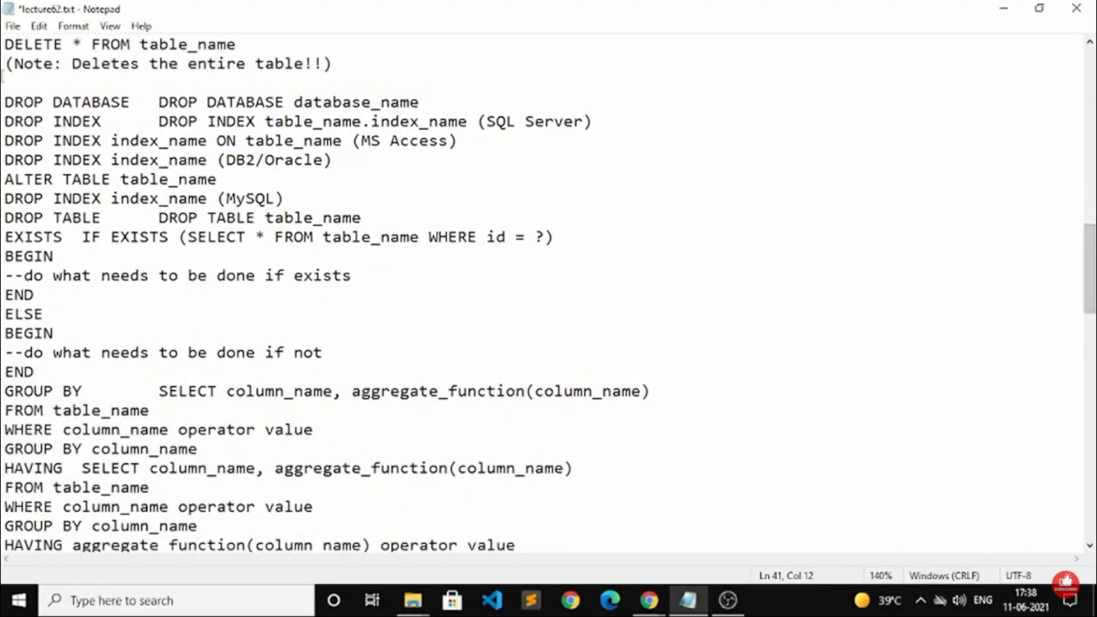
double_click(25, 103)
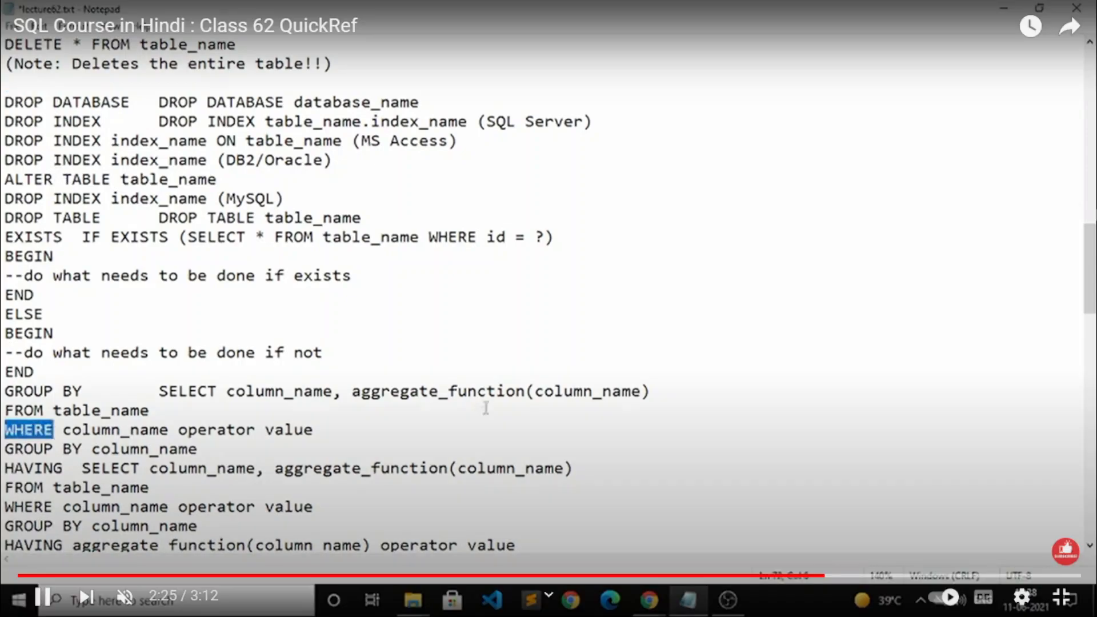
scroll(down, 3)
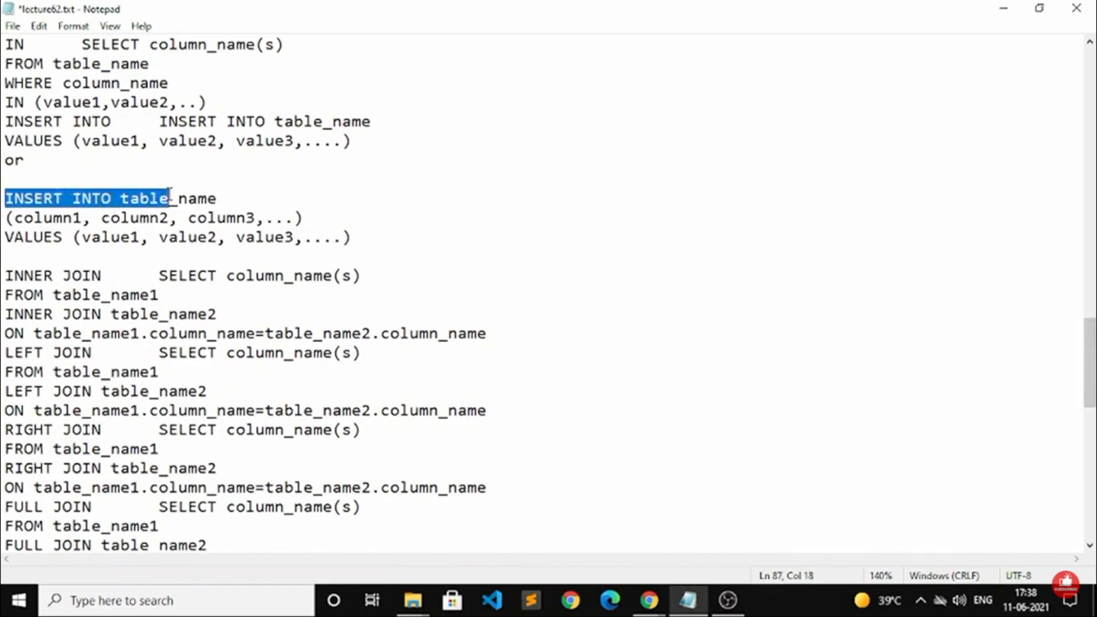
click(80, 199)
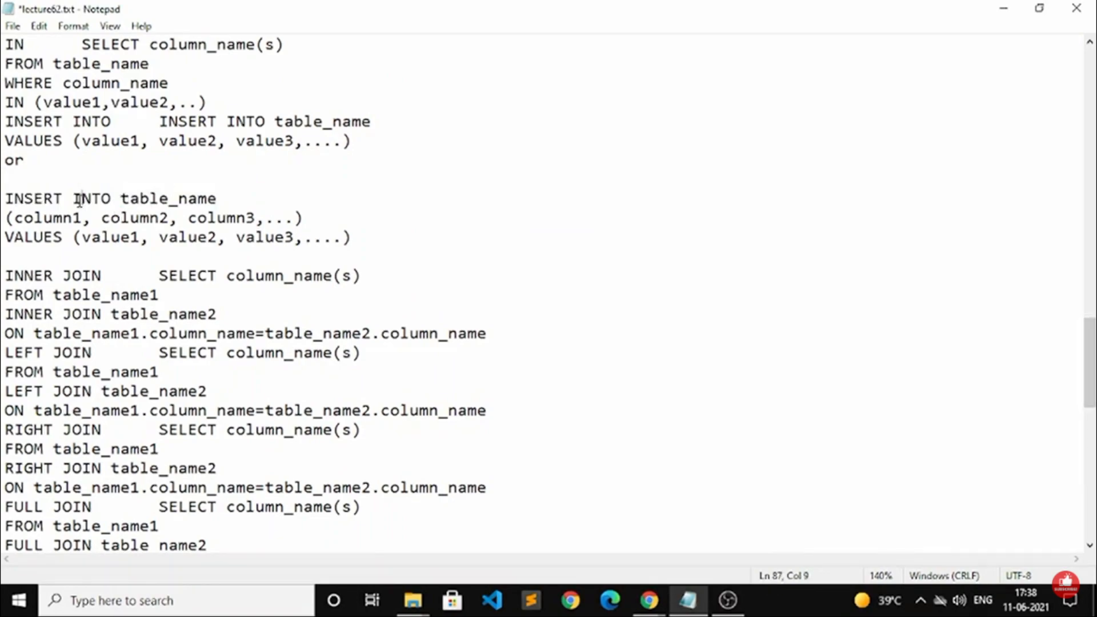
mouse_move(4, 304)
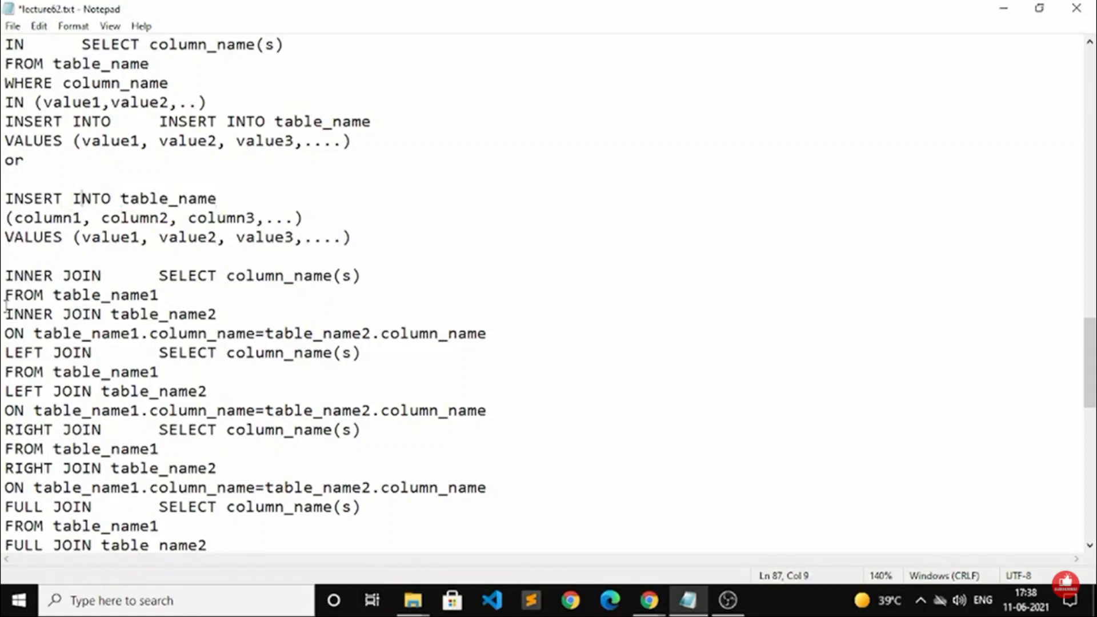
scroll(down, 3)
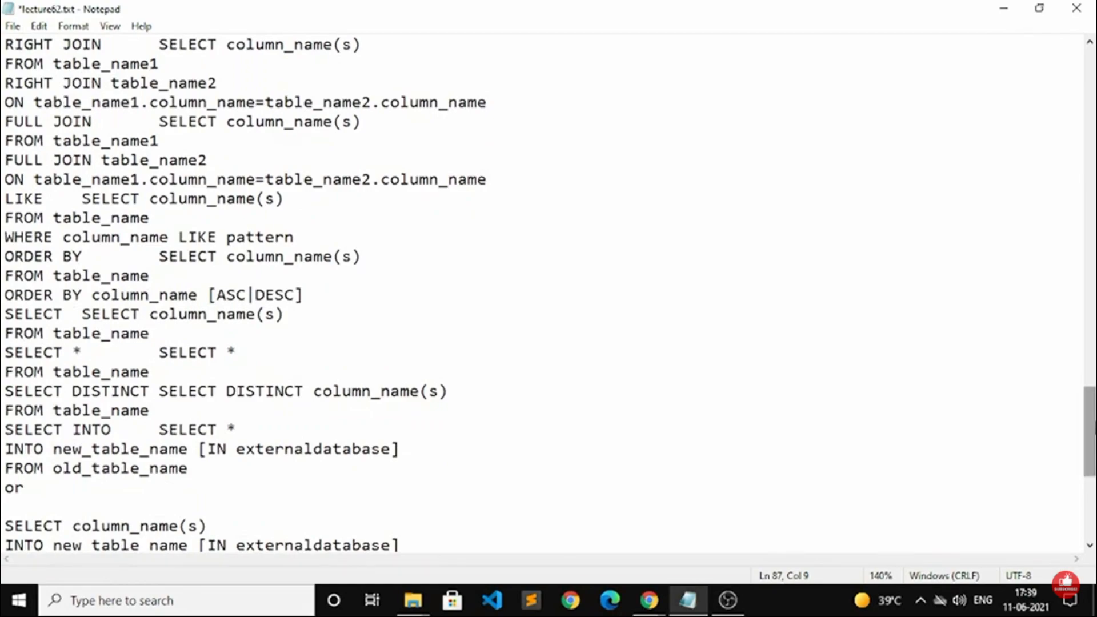